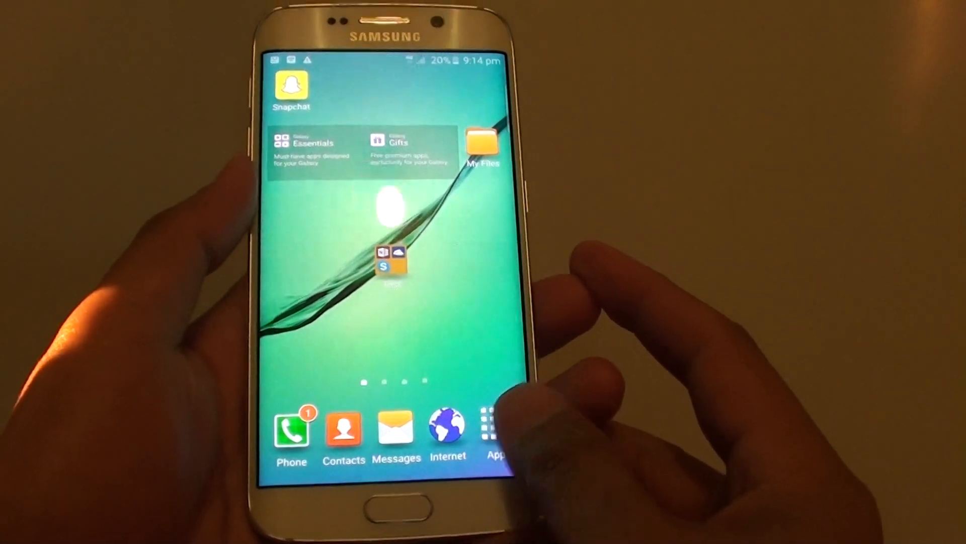
Open Settings and scroll down to the Connections section
left_click(492, 429)
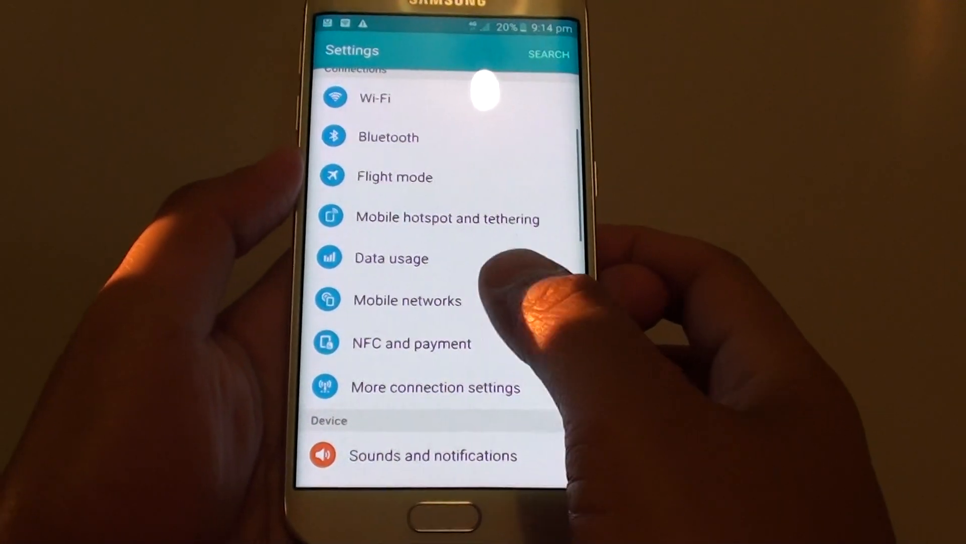
scroll("down", 3)
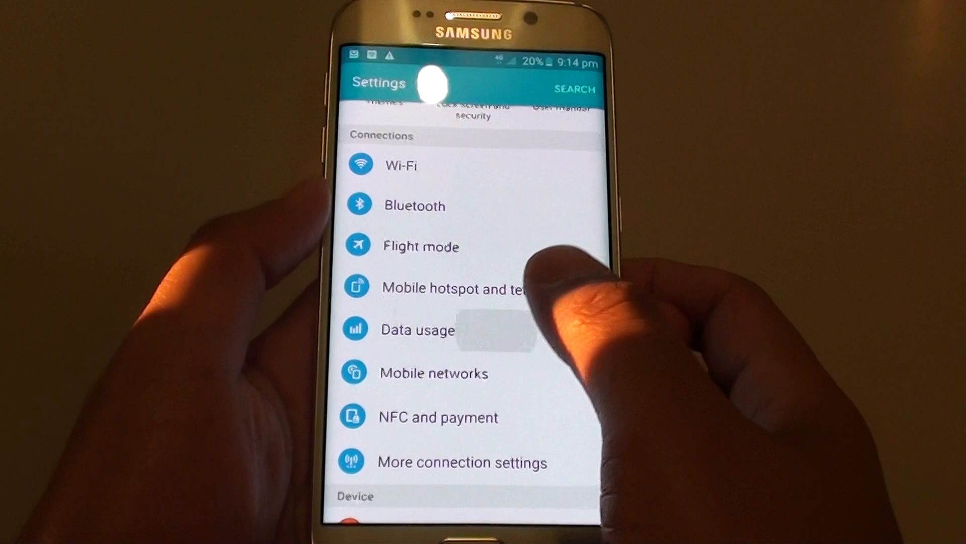
Open Data usage and scroll the Mobile app usage list down to Facebook
left_click(418, 330)
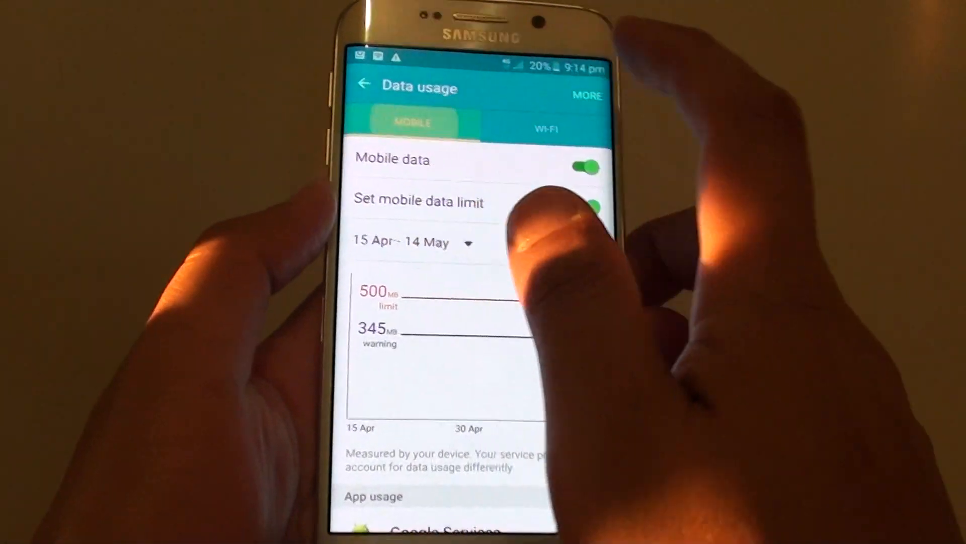
scroll("down", 3)
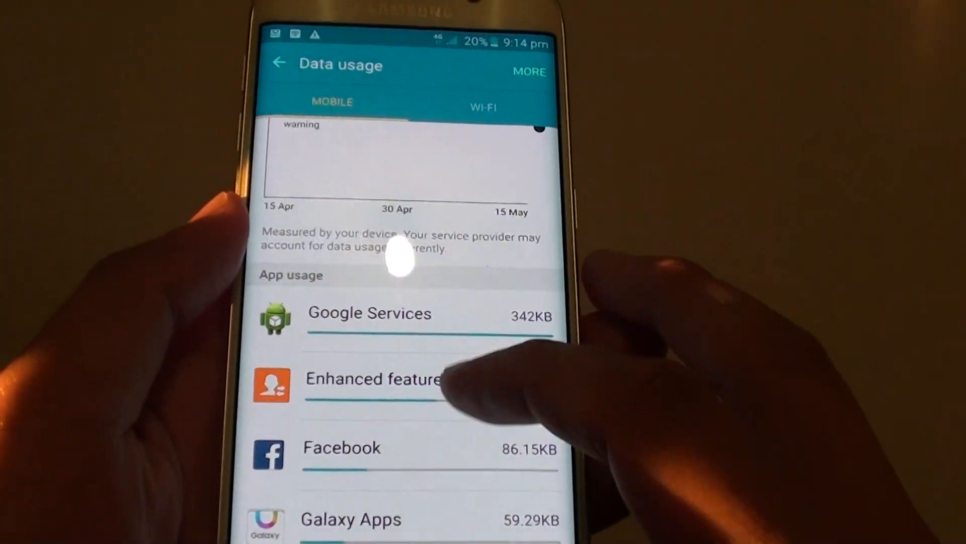
scroll("down", 3)
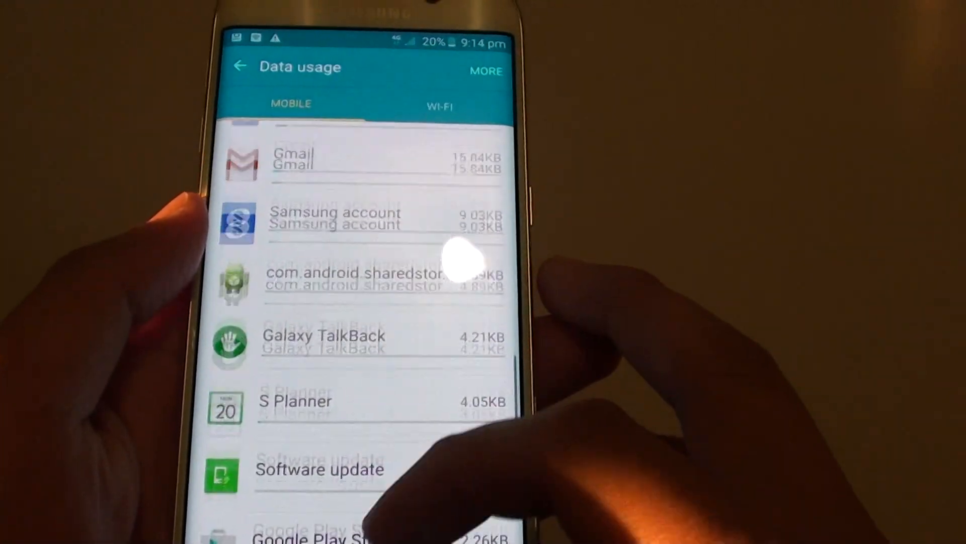
scroll("down", 3)
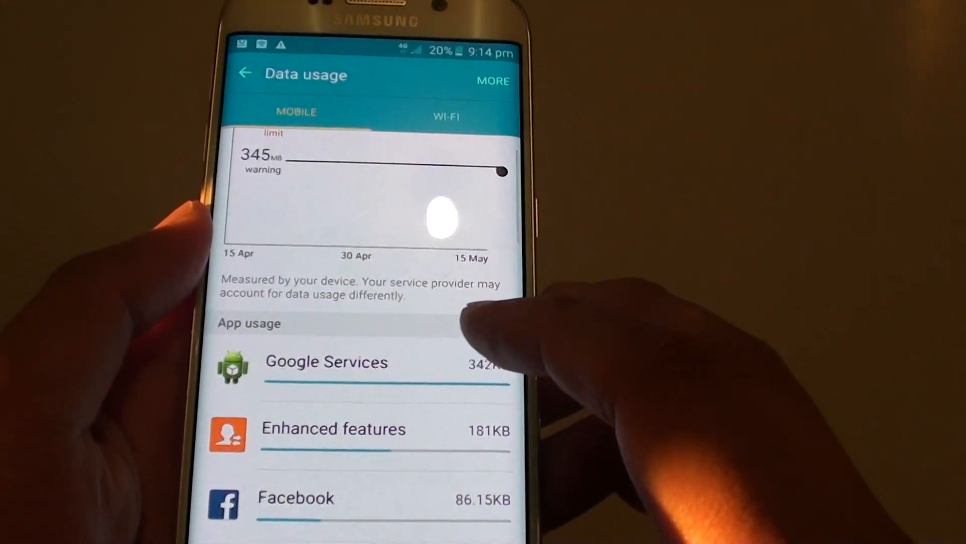
scroll("down", 3)
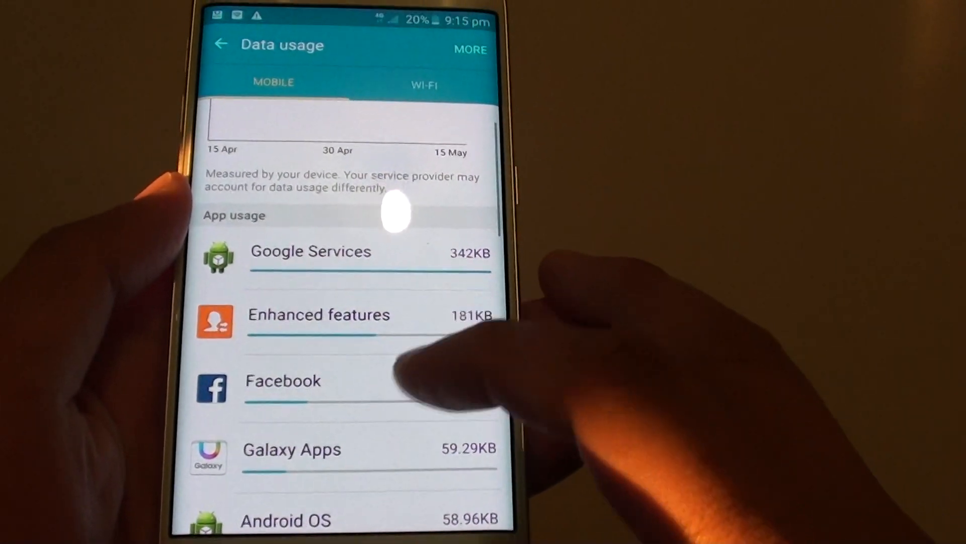
scroll("down", 3)
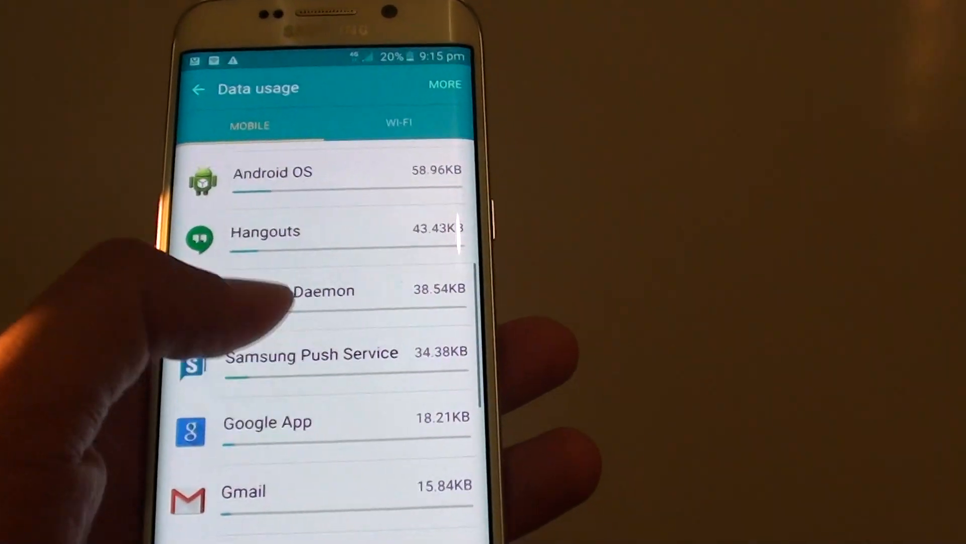
scroll("down", 3)
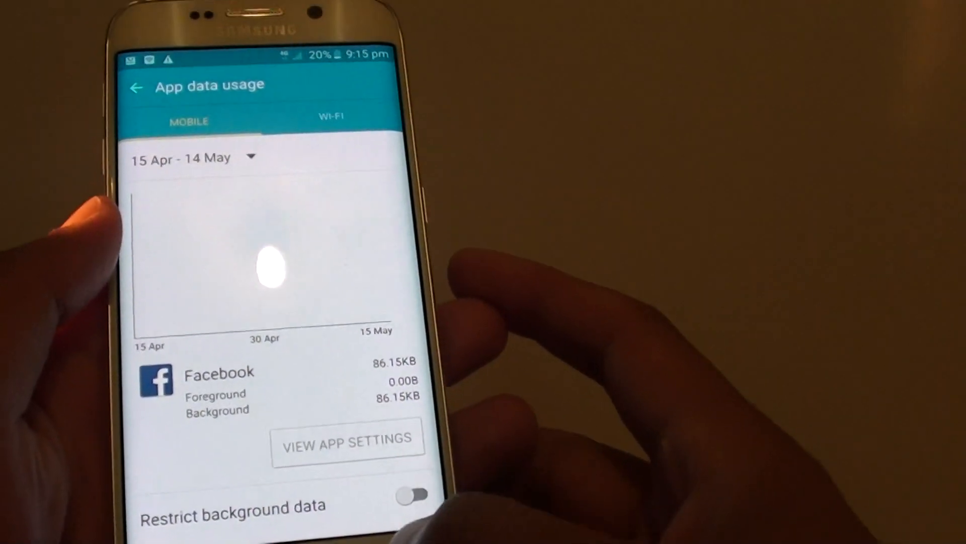
Go back to Data usage and view per-app Wi-Fi consumption, led by Google Play Store
left_click(136, 86)
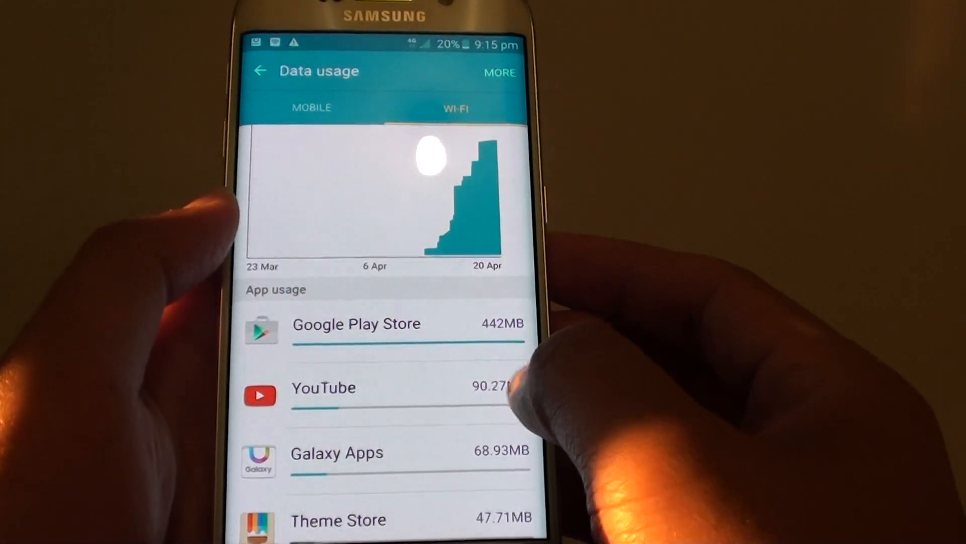
Open YouTube's Wi-Fi usage detail, showing 90.27MB total
left_click(324, 387)
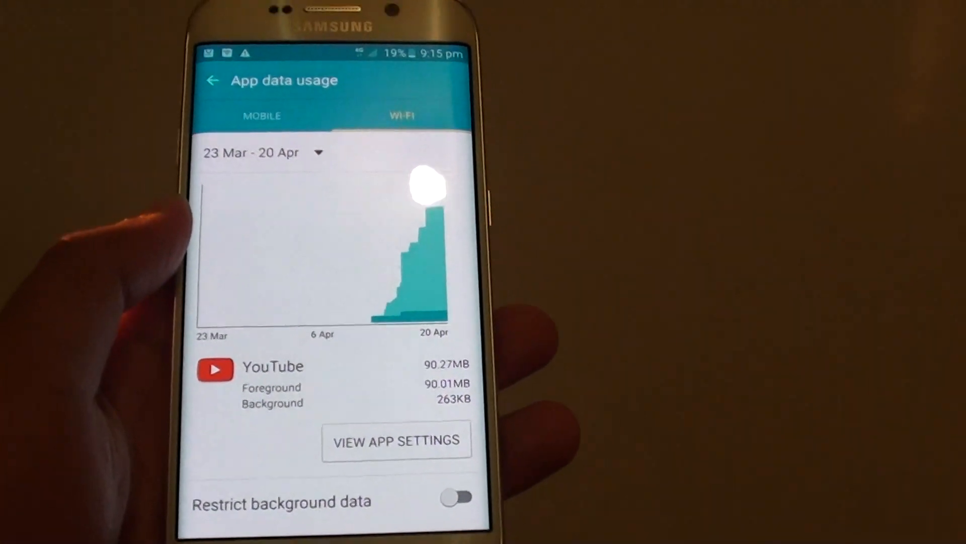
Return to Data usage and scroll the Mobile per-app list, led by Google Services at 342KB
left_click(213, 81)
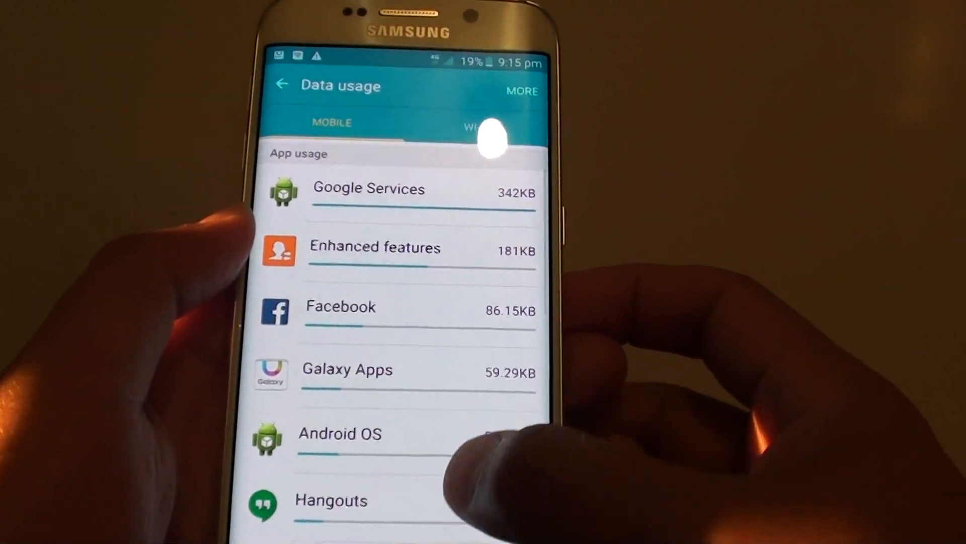
scroll("down", 3)
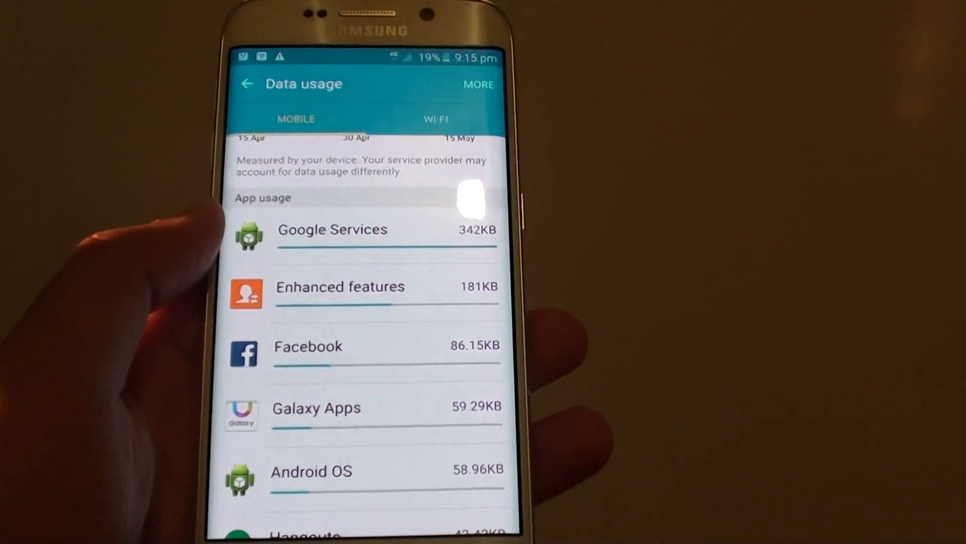